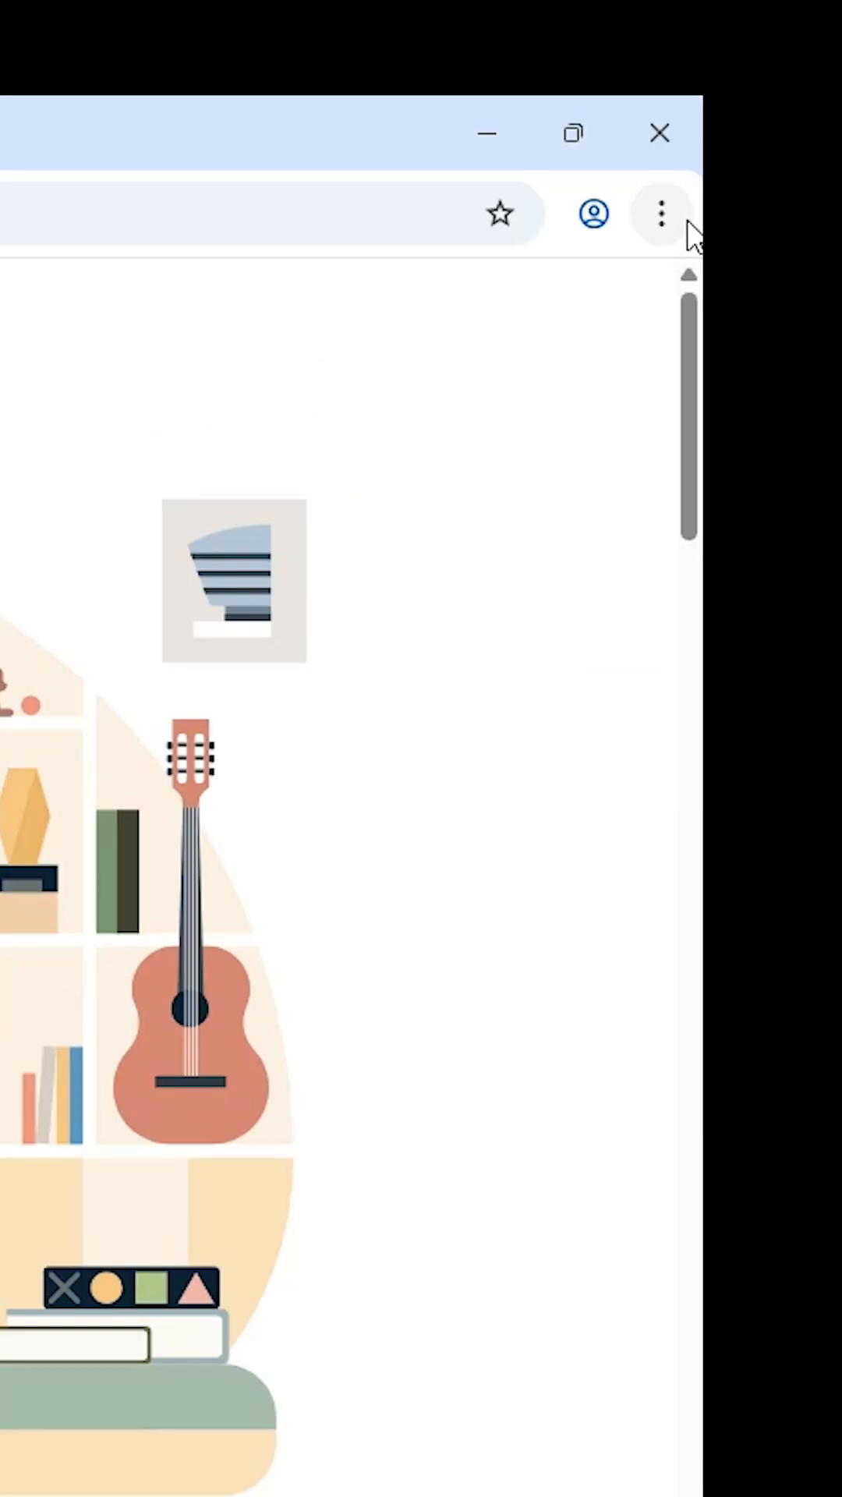
Step: Reveal Chrome's Cast, save and share options on the LinkedIn page
left_click(661, 214)
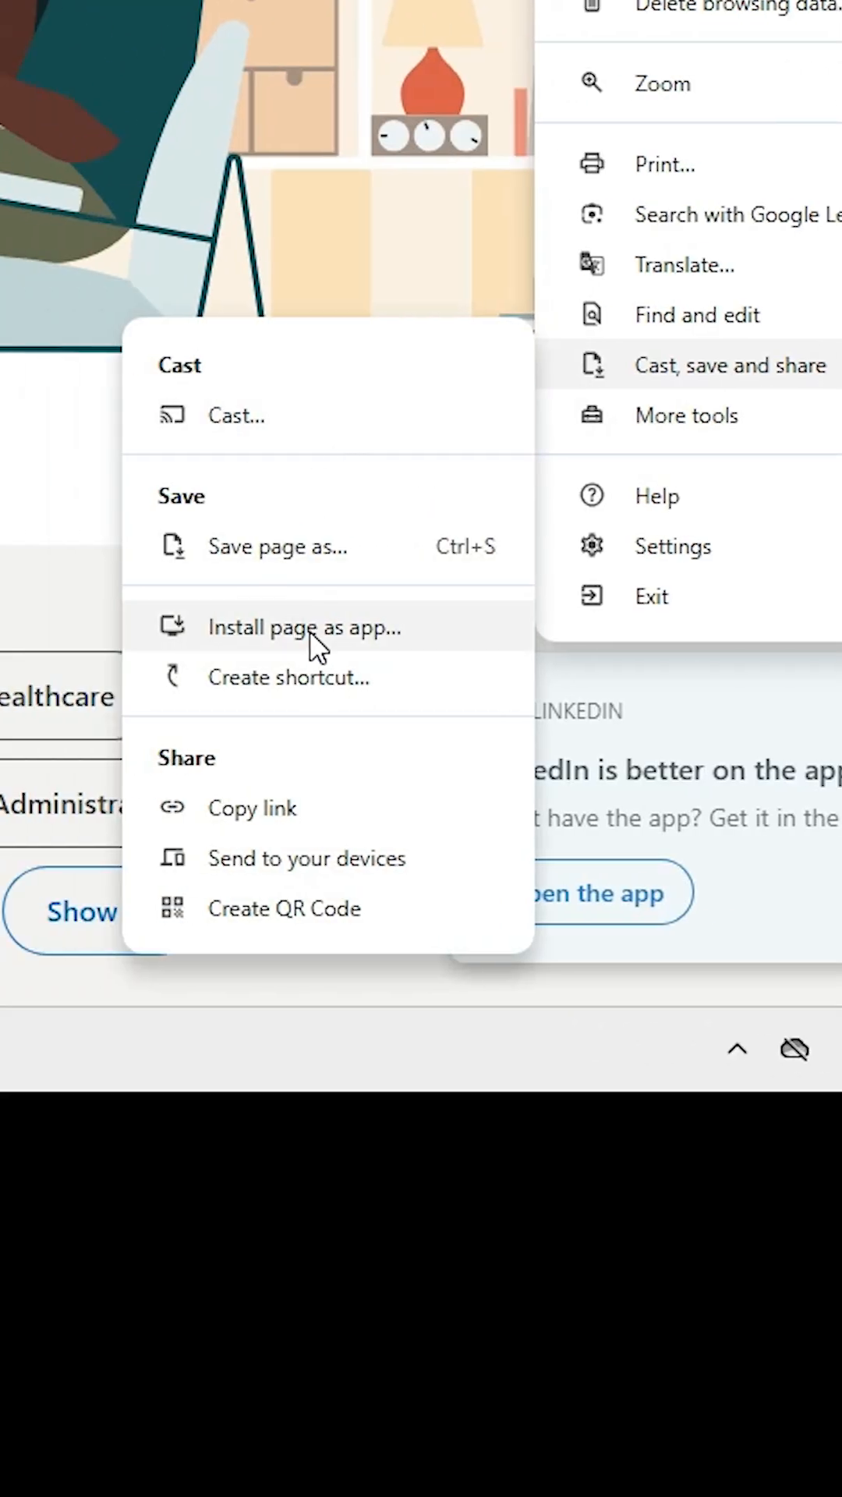
mouse_move(427, 622)
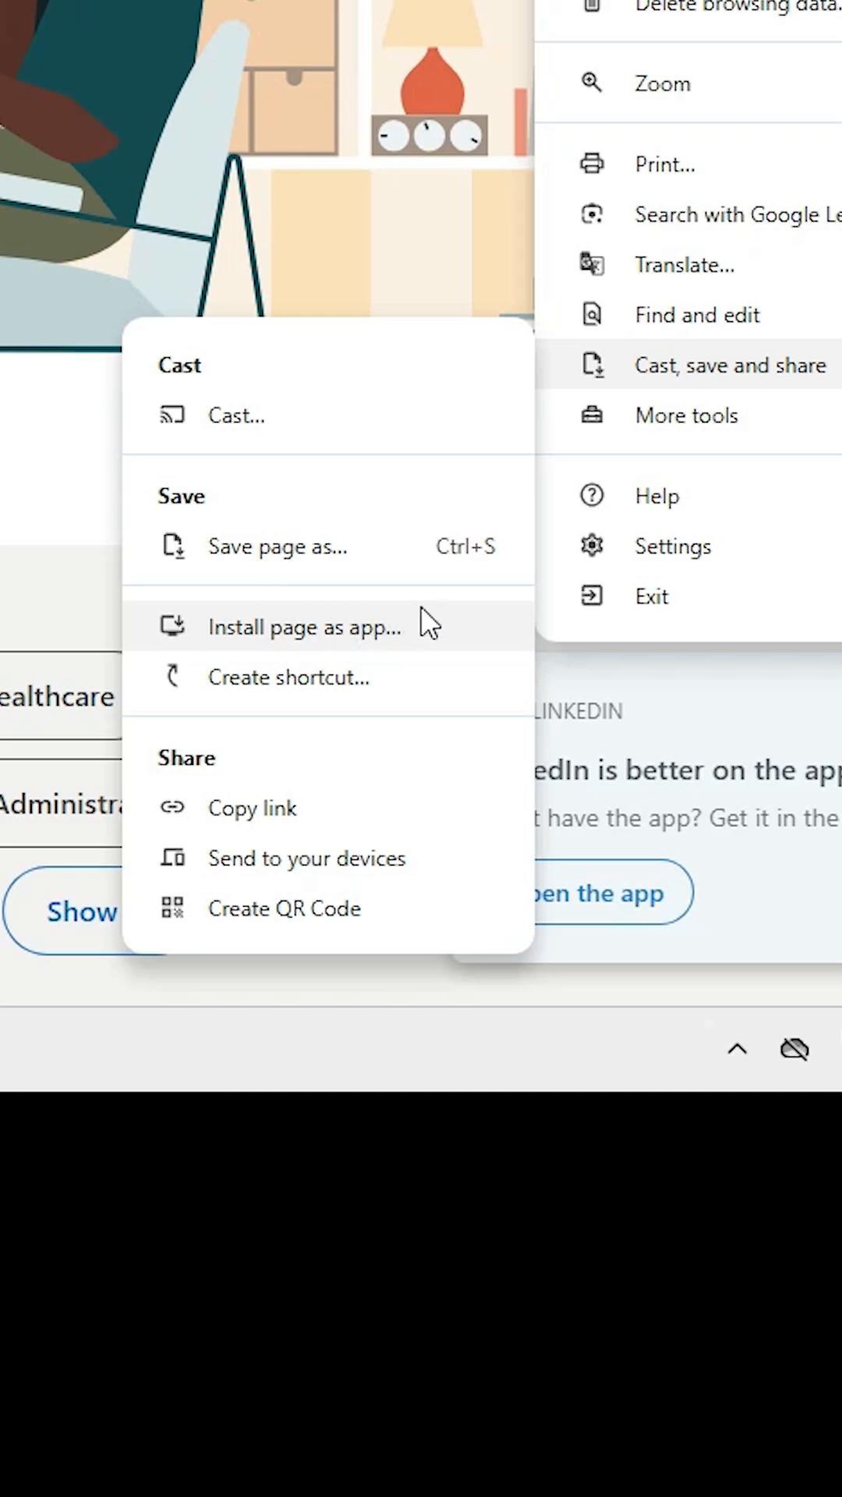
mouse_move(381, 588)
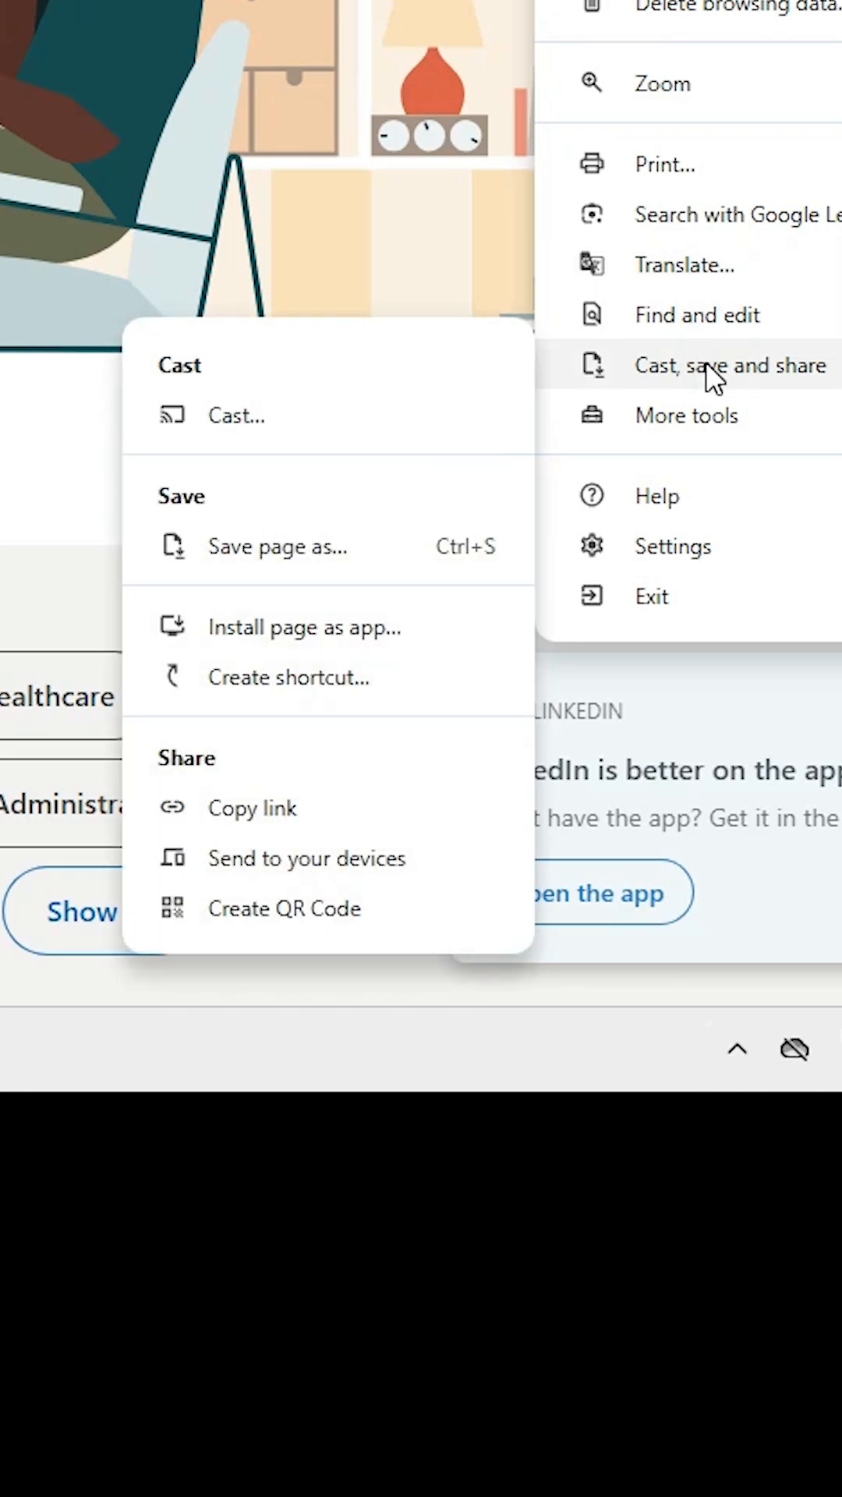
mouse_move(745, 382)
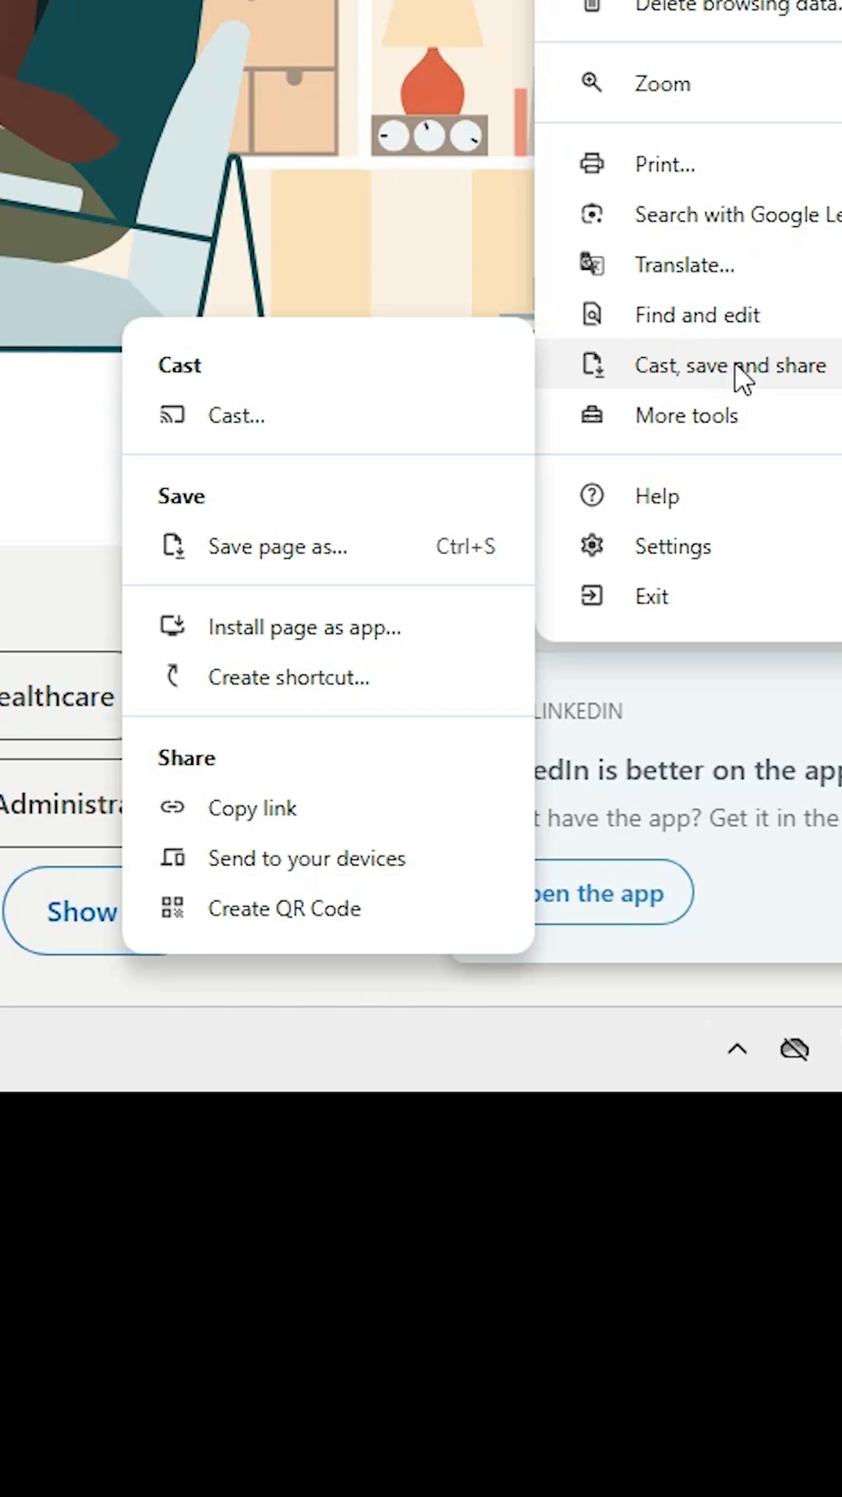
Step: Install LinkedIn as an app, placing a LinkedIn shortcut on the desktop
left_click(301, 627)
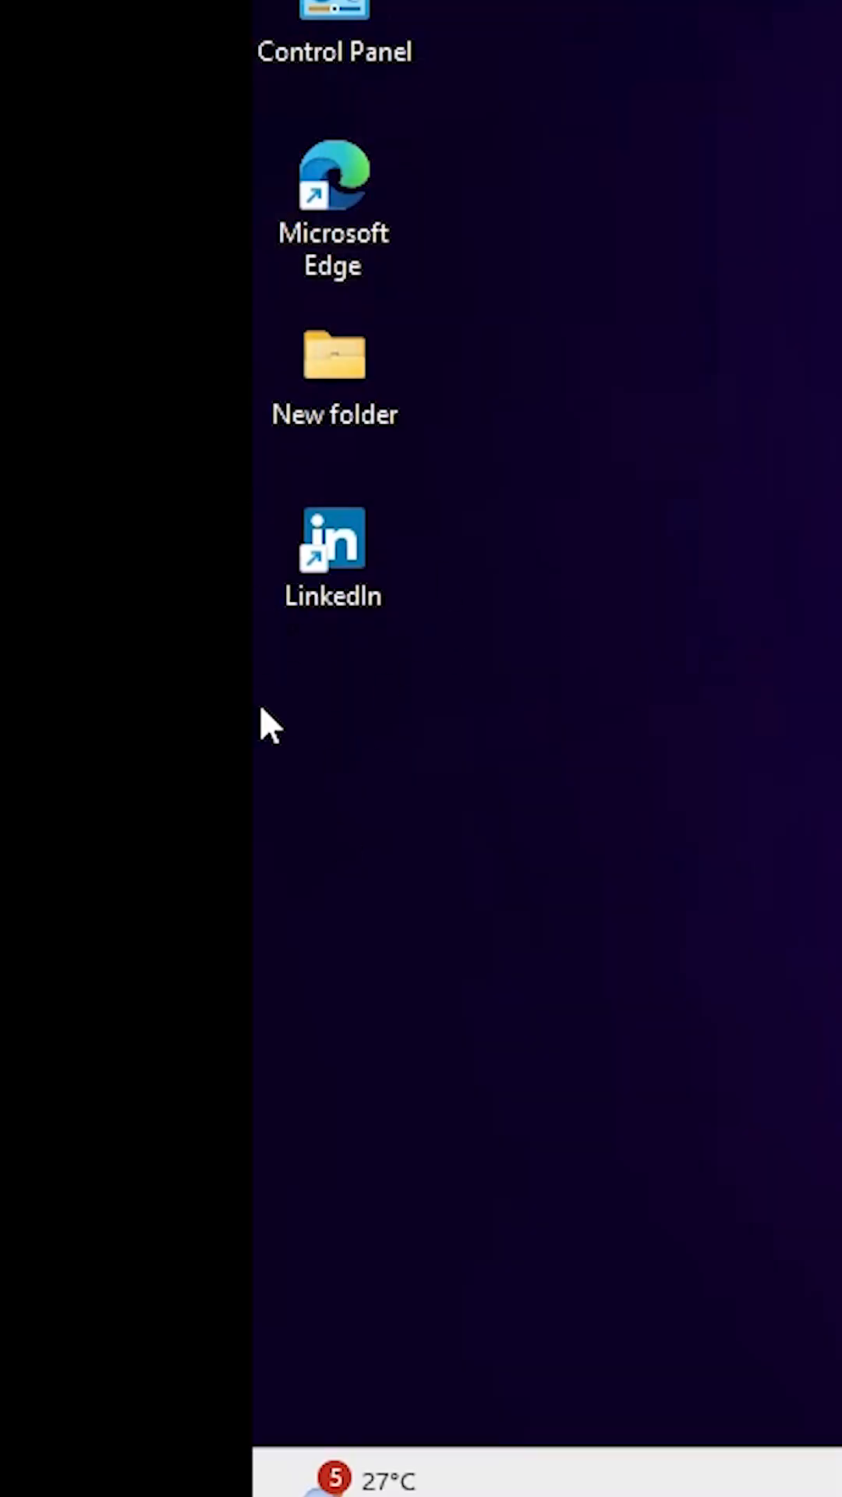
Step: Launch LinkedIn from its desktop shortcut and maximize its window to the sign-in page
left_click(241, 1049)
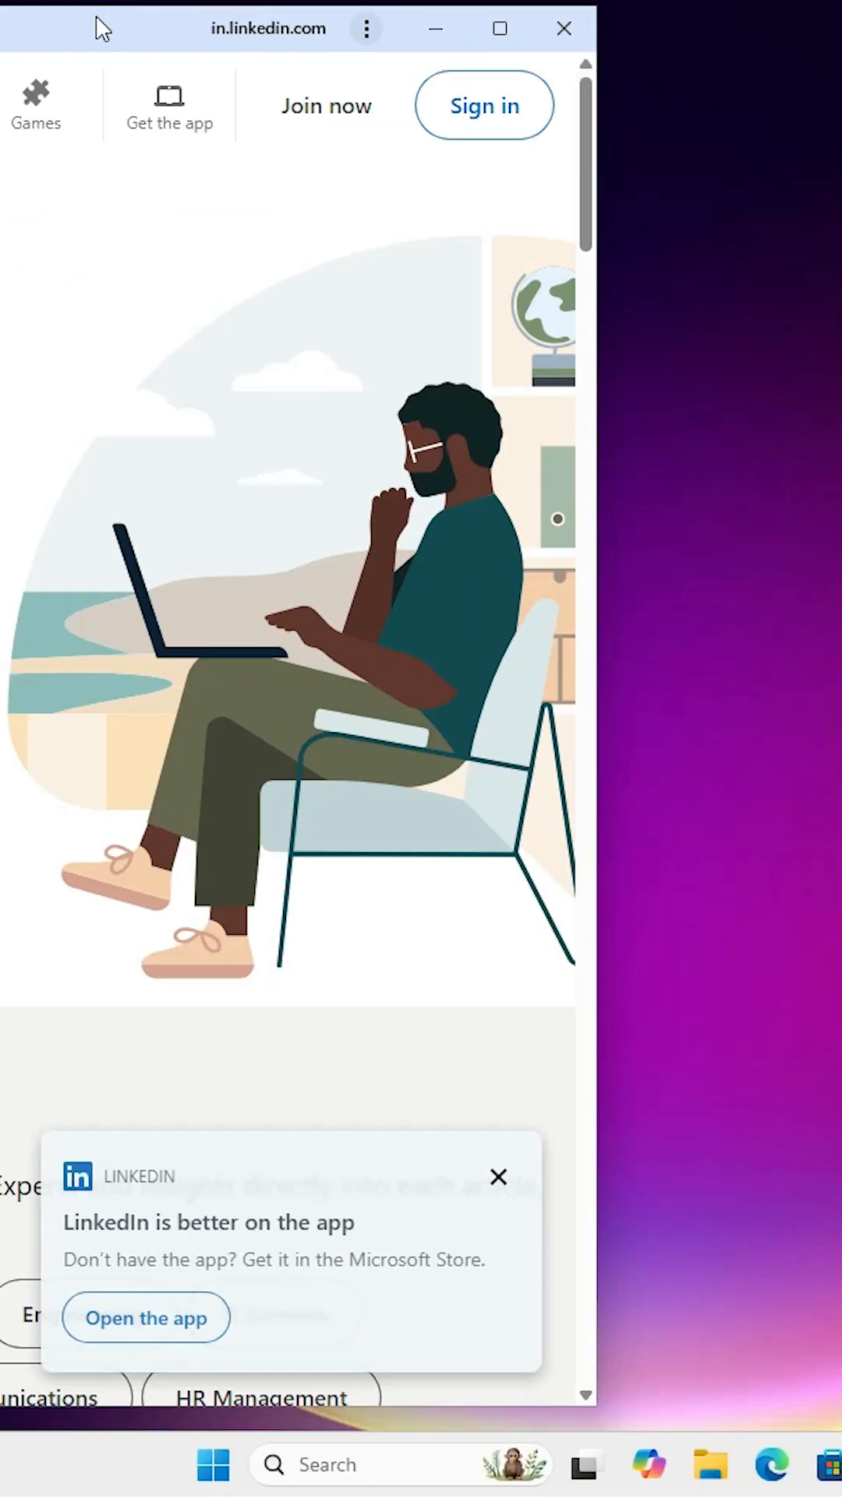
left_click(483, 104)
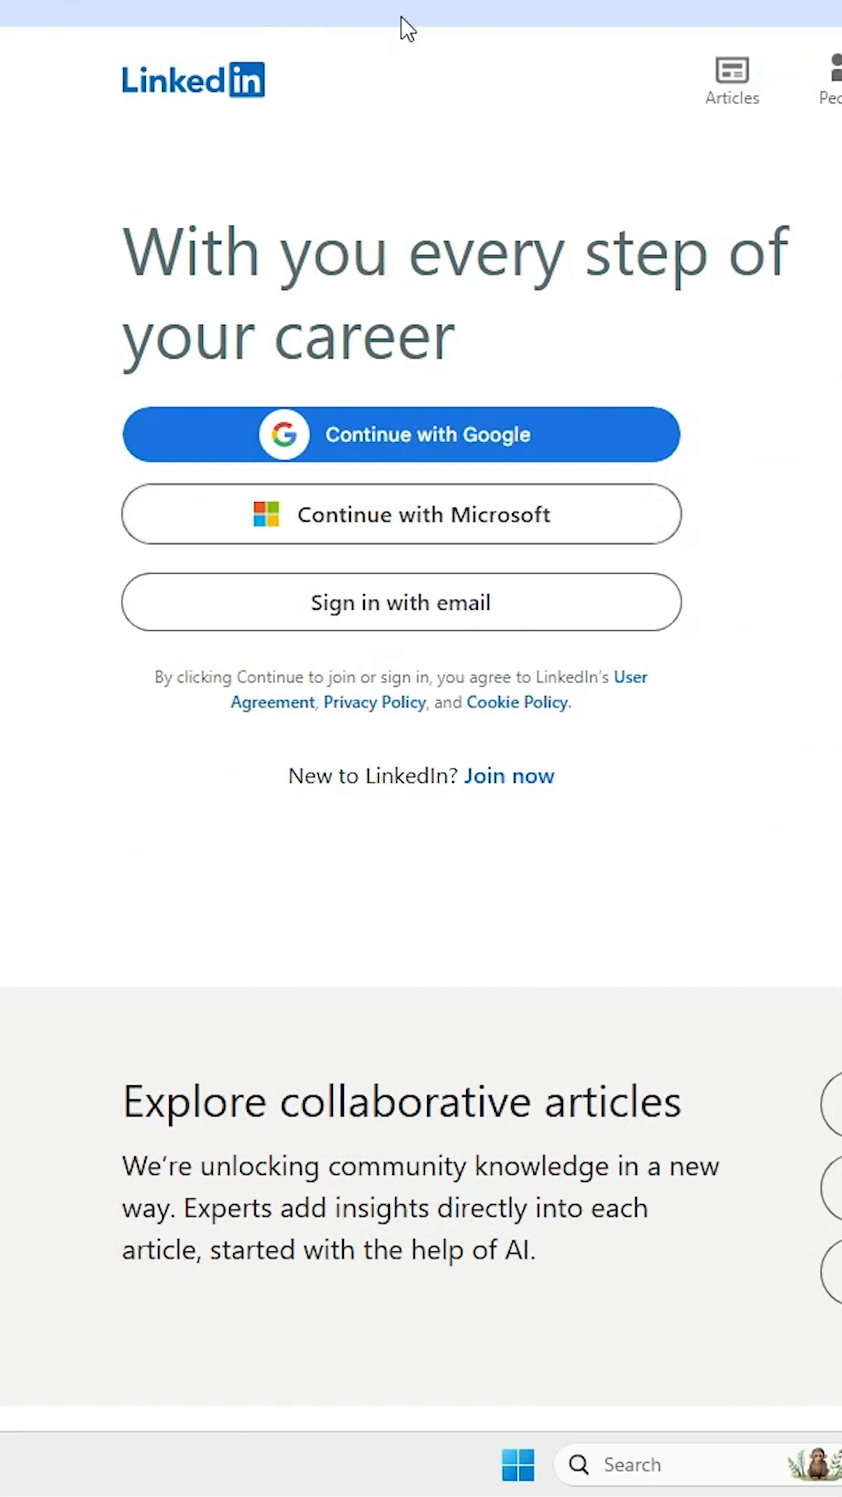